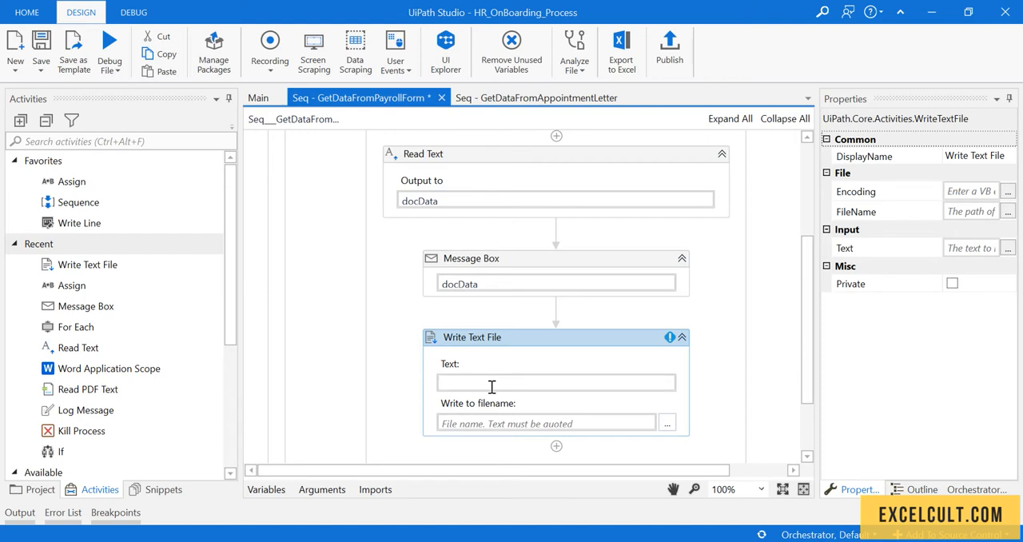
Have Write Text File write docData to the Sample file.
{"action": "type", "text": "do"}
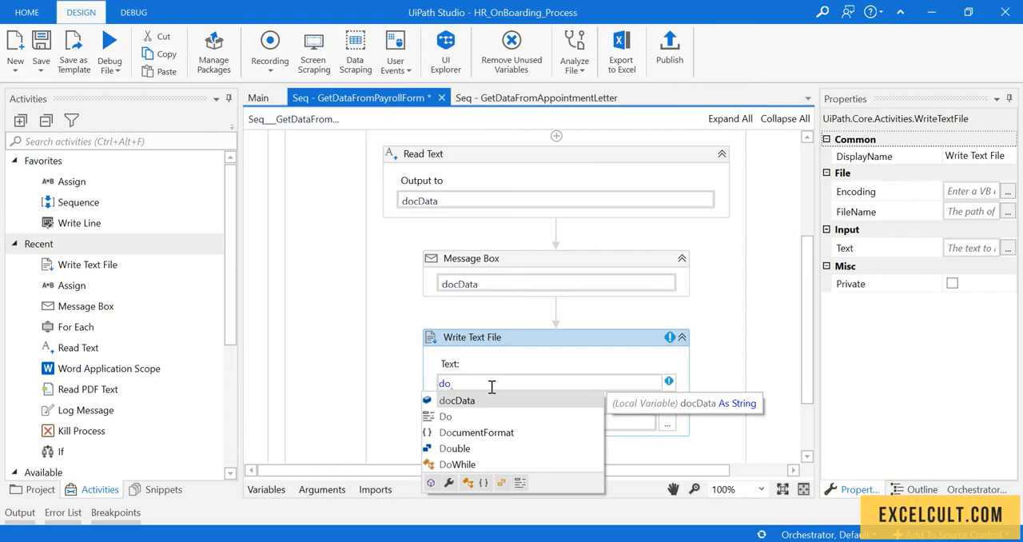
{"action": "left_click", "coordinate": [457, 399]}
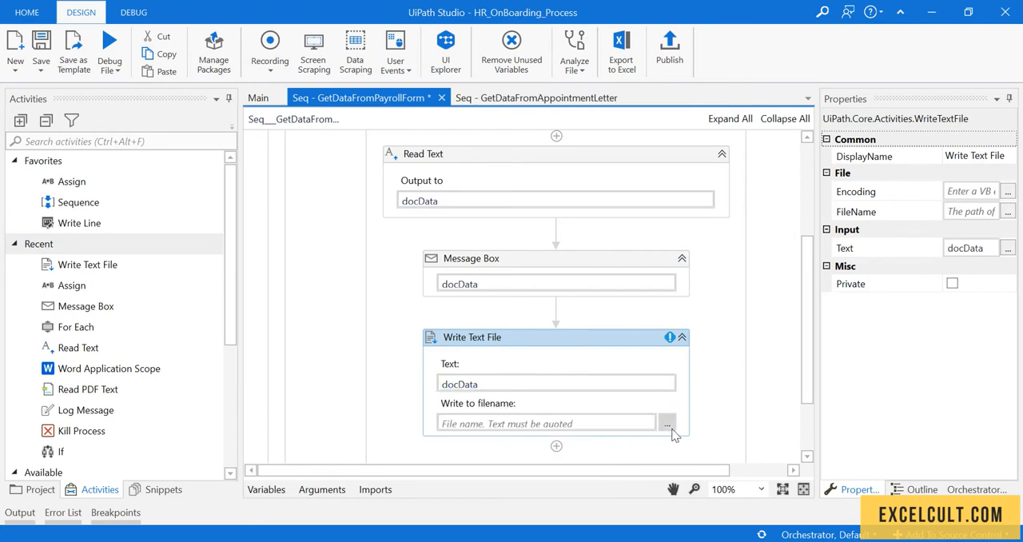
{"action": "left_click", "coordinate": [668, 422]}
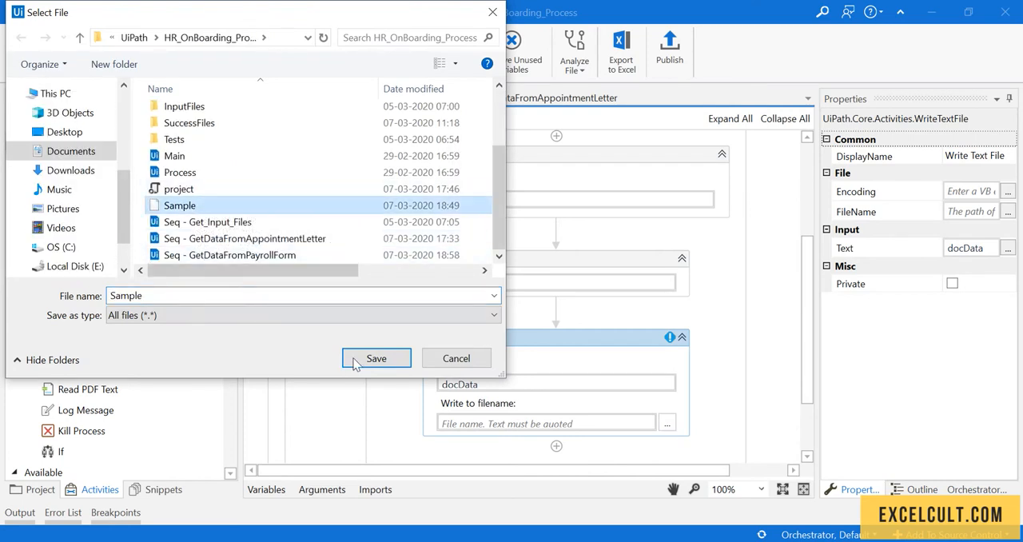
{"action": "left_click", "coordinate": [376, 358]}
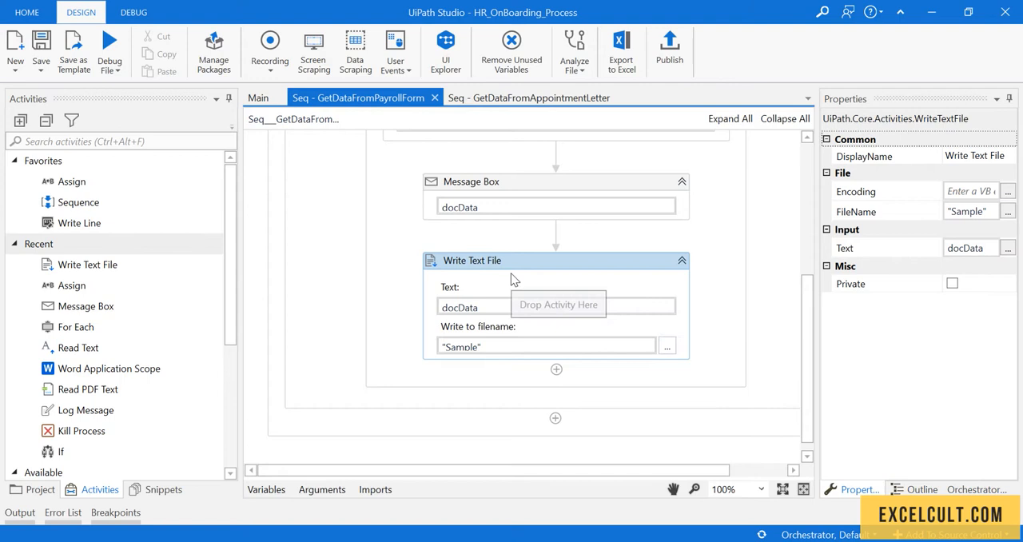
{"action": "mouse_move", "coordinate": [515, 287]}
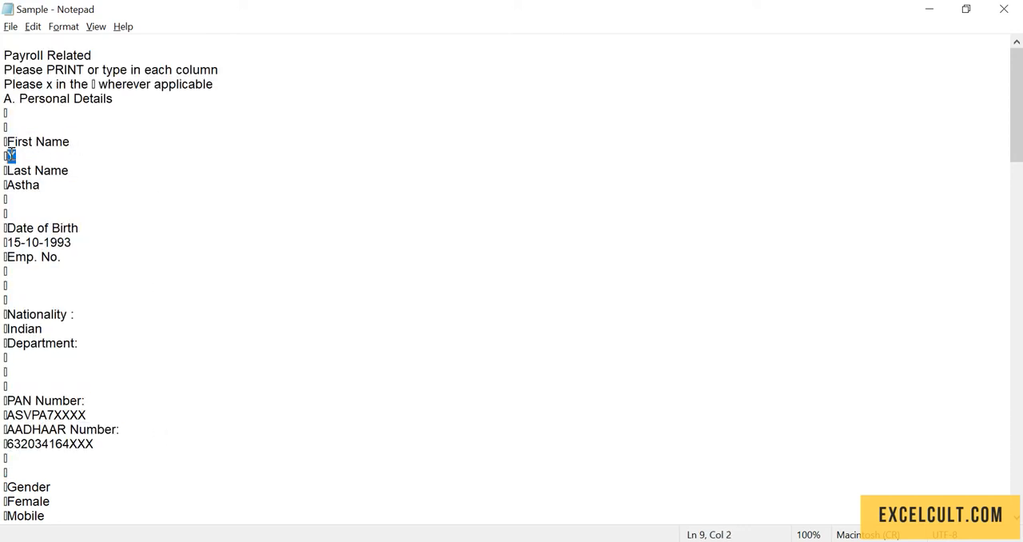
Inspect the Sample payroll text in Notepad, highlighting the Last Name and First Name labels.
{"action": "double_click", "coordinate": [35, 170]}
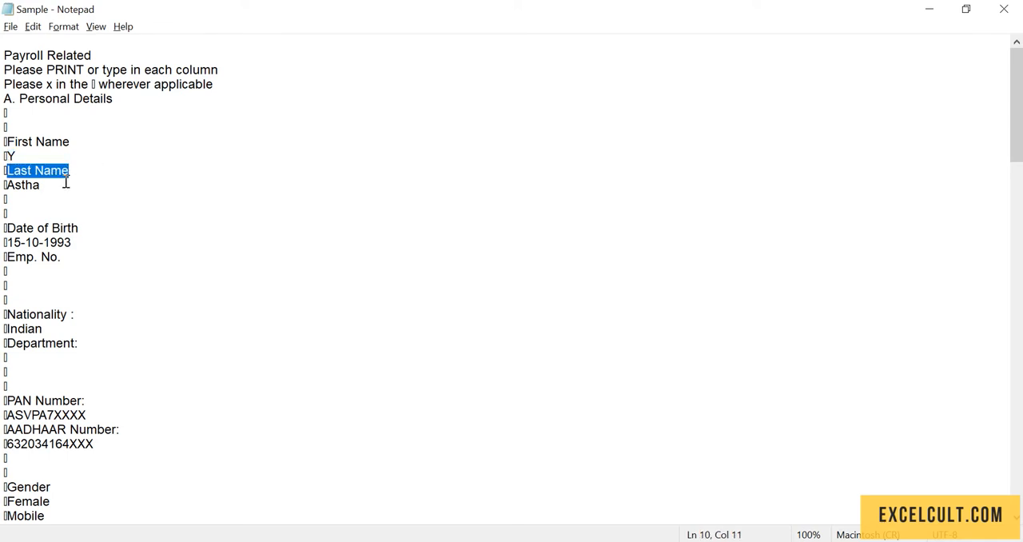
{"action": "double_click", "coordinate": [23, 184]}
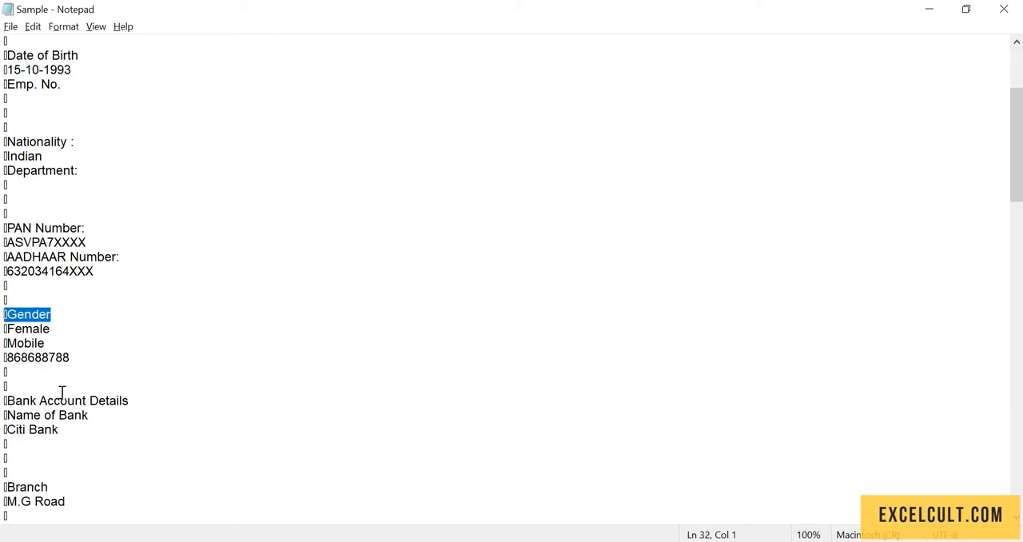
{"action": "scroll", "scroll_direction": "down", "scroll_amount": 3}
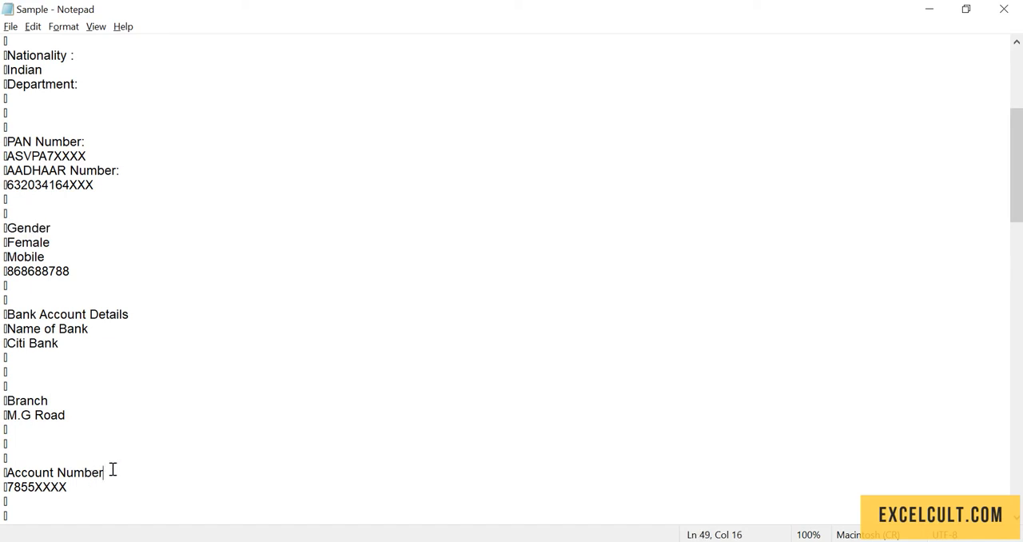
{"action": "scroll", "scroll_direction": "up", "scroll_amount": 3}
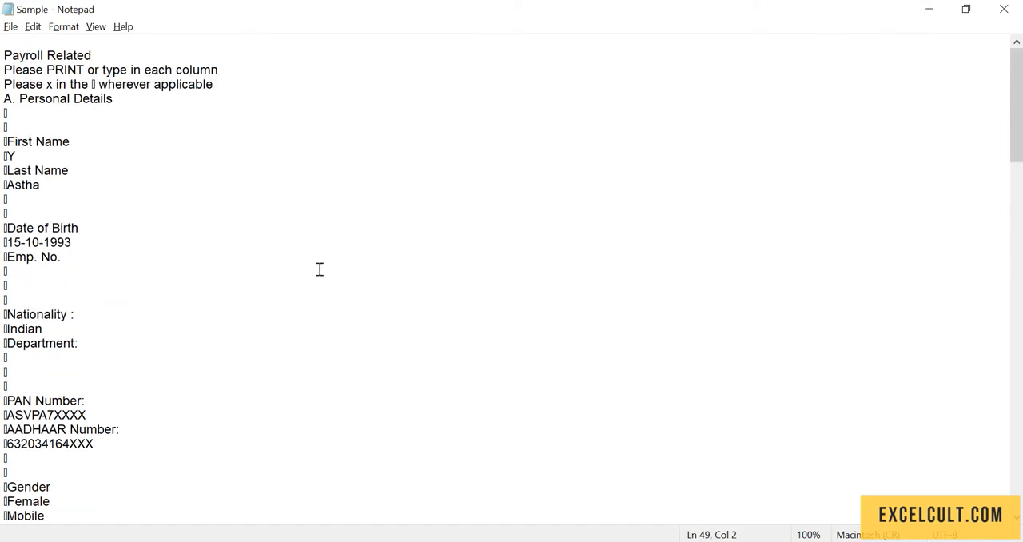
{"action": "mouse_move", "coordinate": [77, 144]}
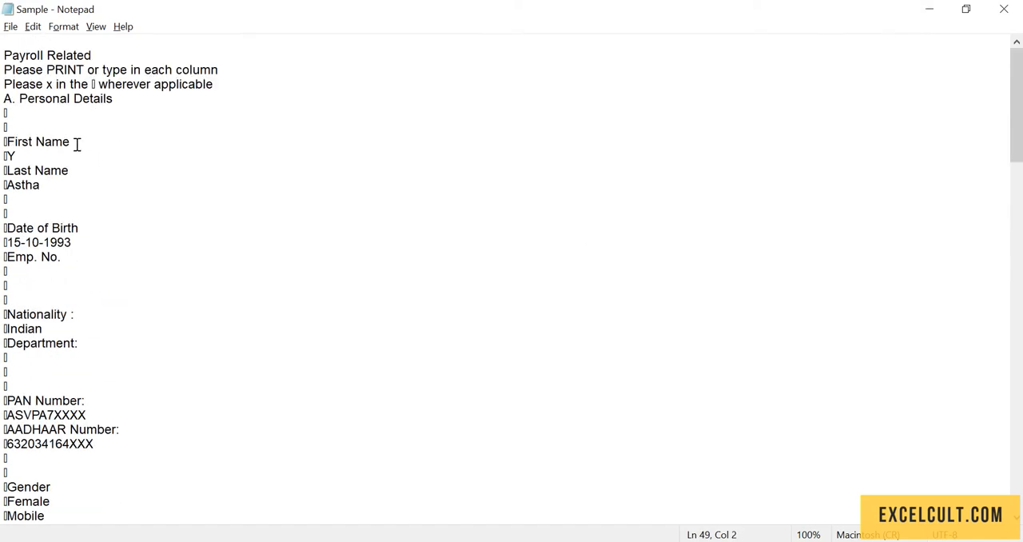
{"action": "double_click", "coordinate": [38, 140]}
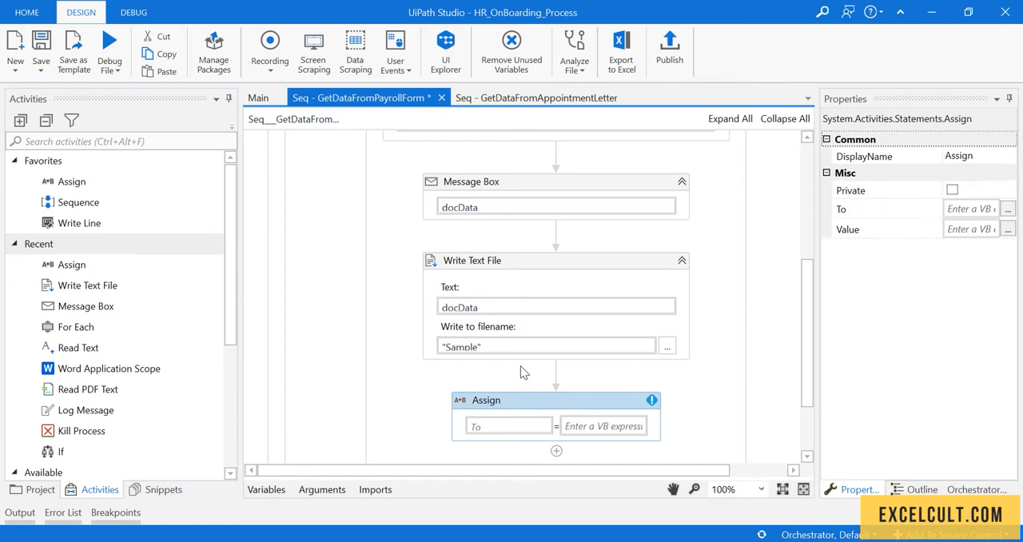
Copy the dateOfJoing substring expression from the appointment letter sequence into a new Assign targeting firstName.
{"action": "left_click", "coordinate": [535, 95]}
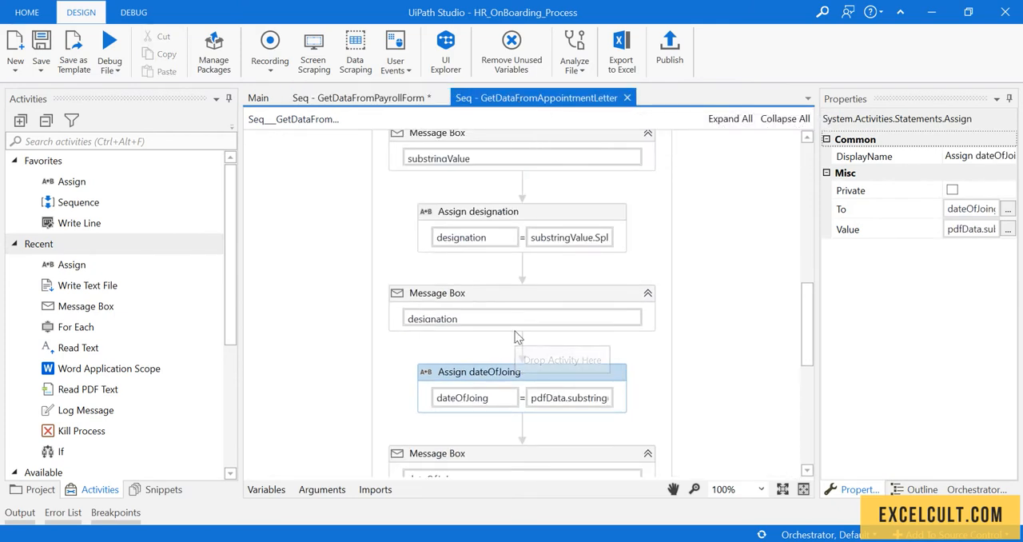
{"action": "scroll", "scroll_direction": "down", "scroll_amount": 3}
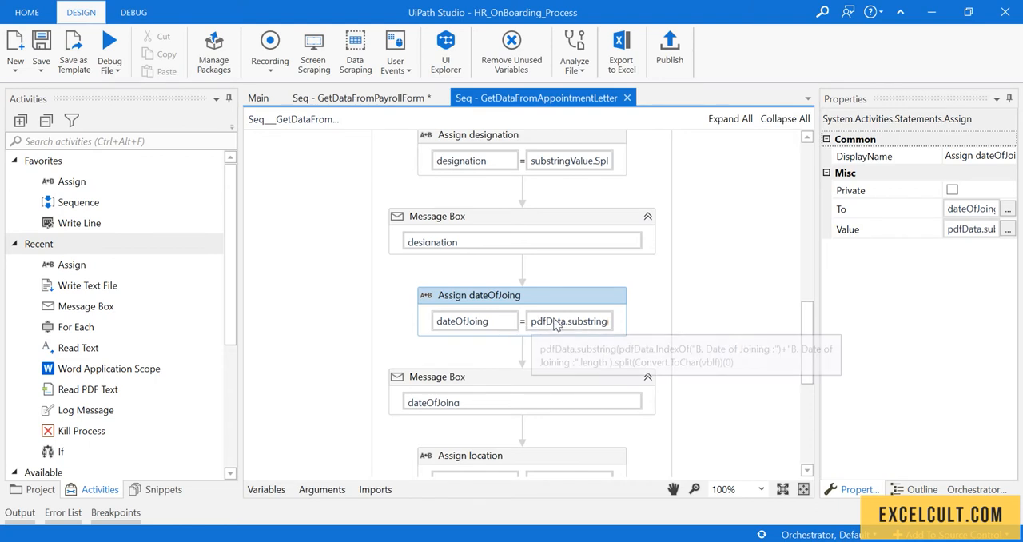
{"action": "left_click", "coordinate": [569, 319]}
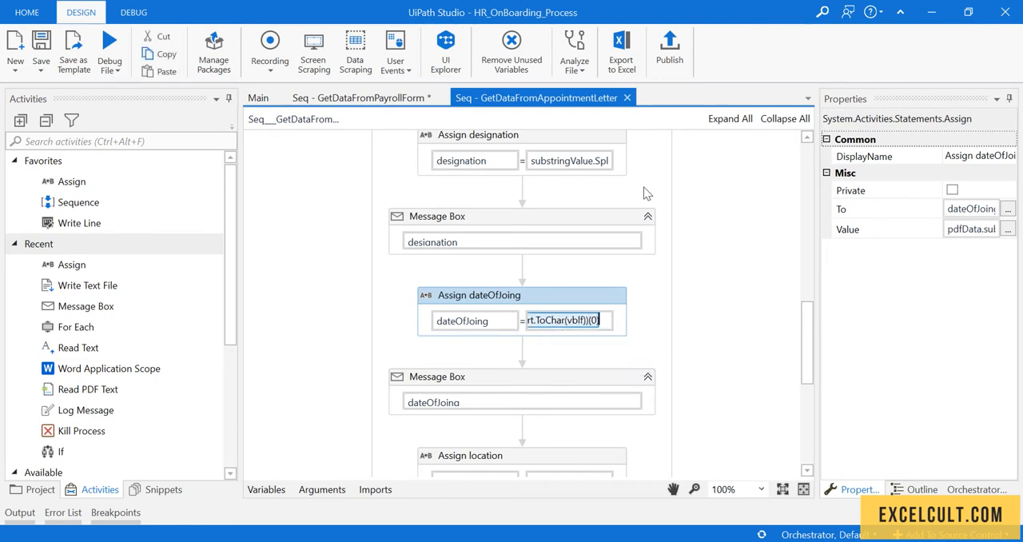
{"action": "left_click", "coordinate": [365, 96]}
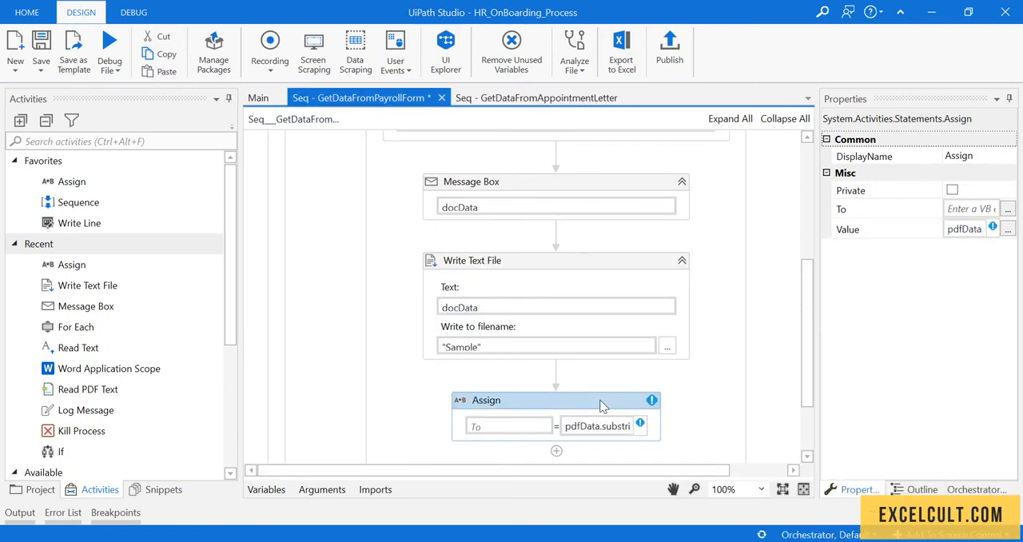
{"action": "left_click", "coordinate": [508, 425]}
{"action": "type", "text": "Set Val_"}
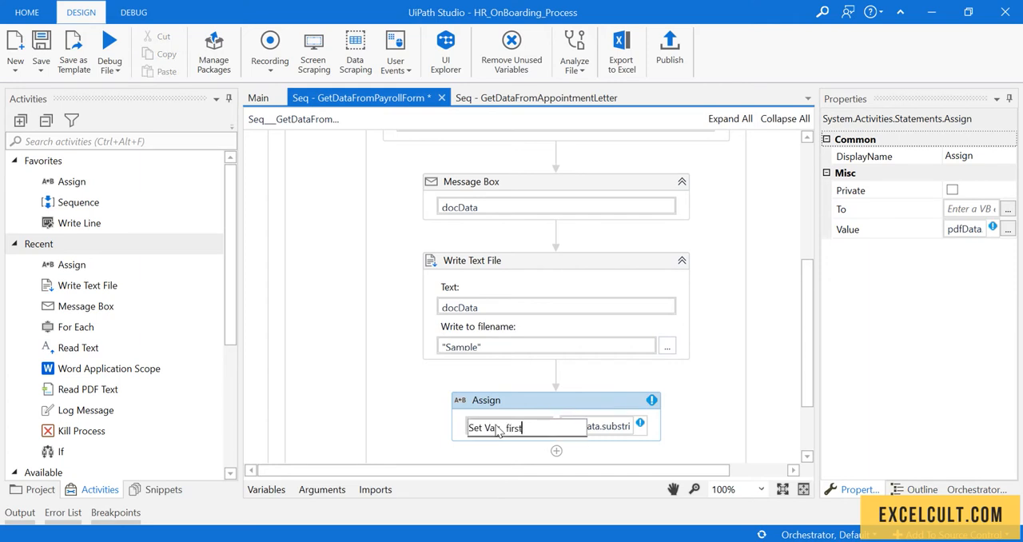
{"action": "type", "text": "firstName"}
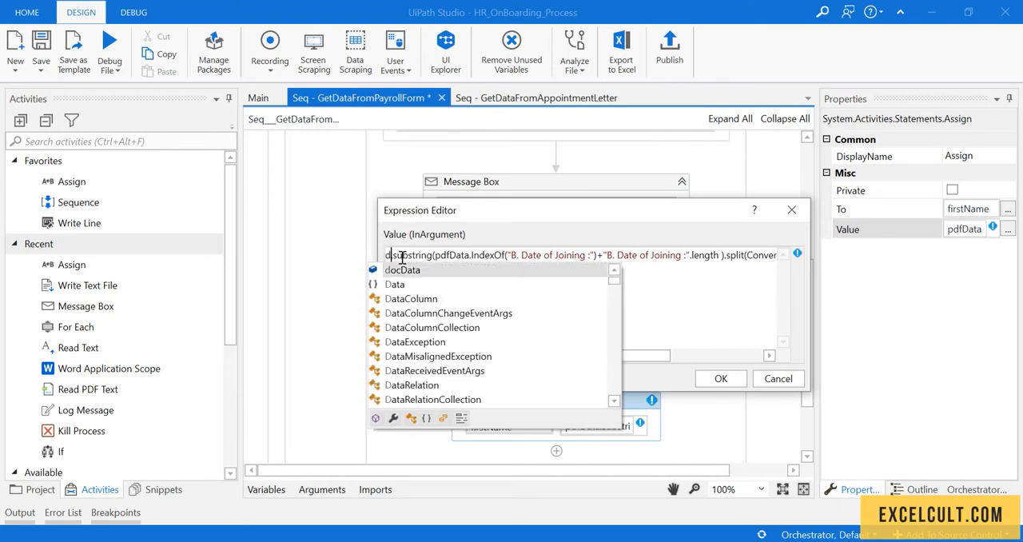
Adapt the Assign value to extract the docData substring after the "First Name" label.
{"action": "left_click", "coordinate": [403, 268]}
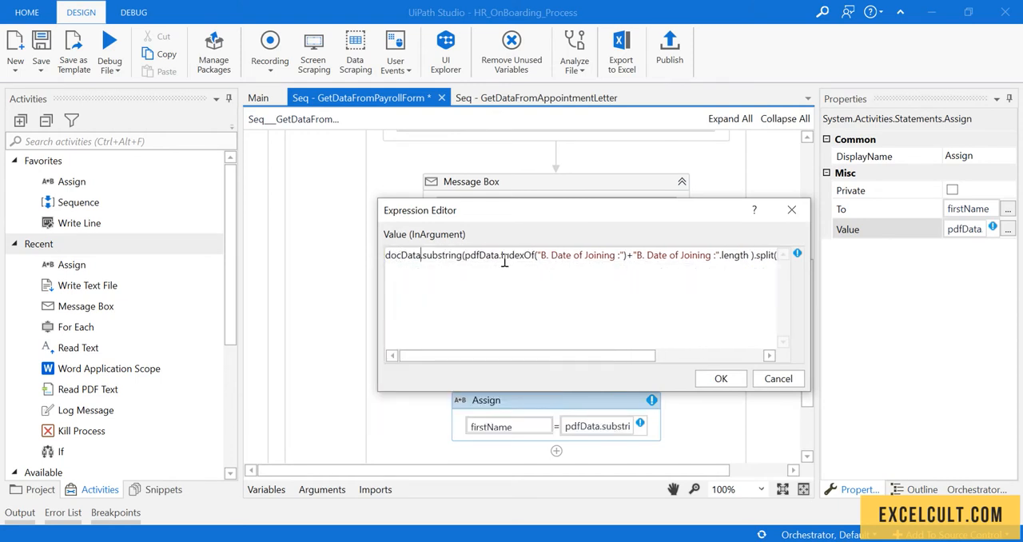
{"action": "type", "text": "Conver"}
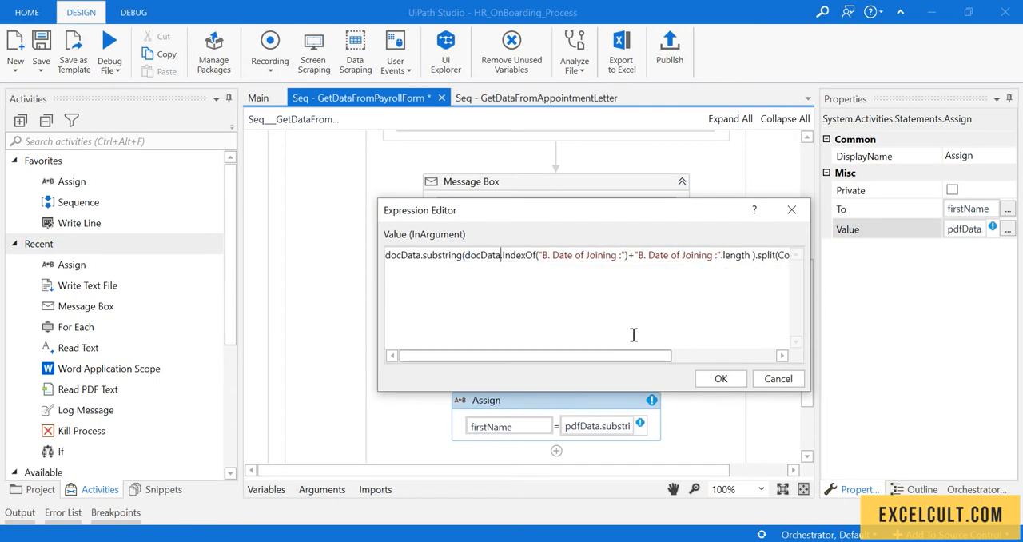
{"action": "double_click", "coordinate": [572, 255]}
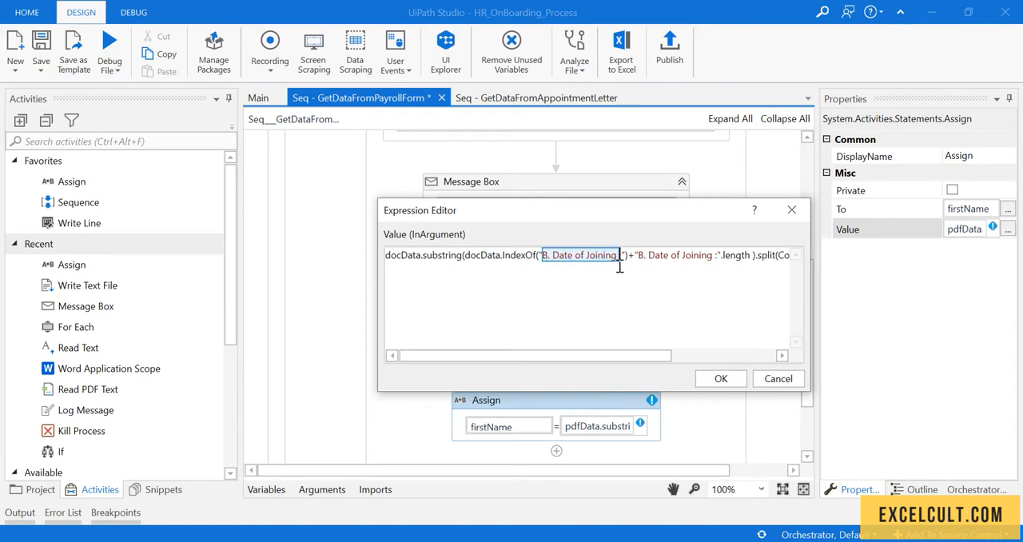
{"action": "type", "text": "First Name"}
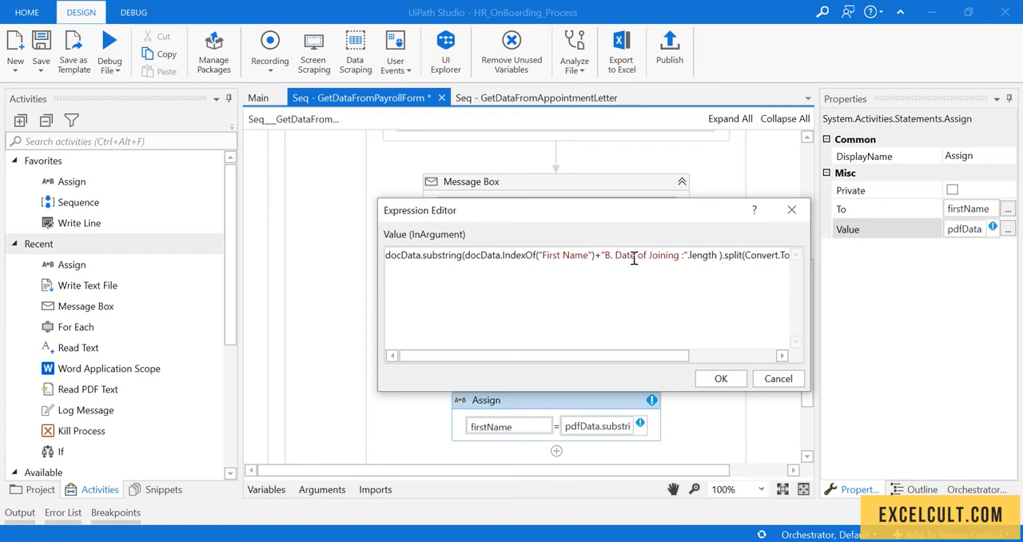
{"action": "double_click", "coordinate": [643, 255]}
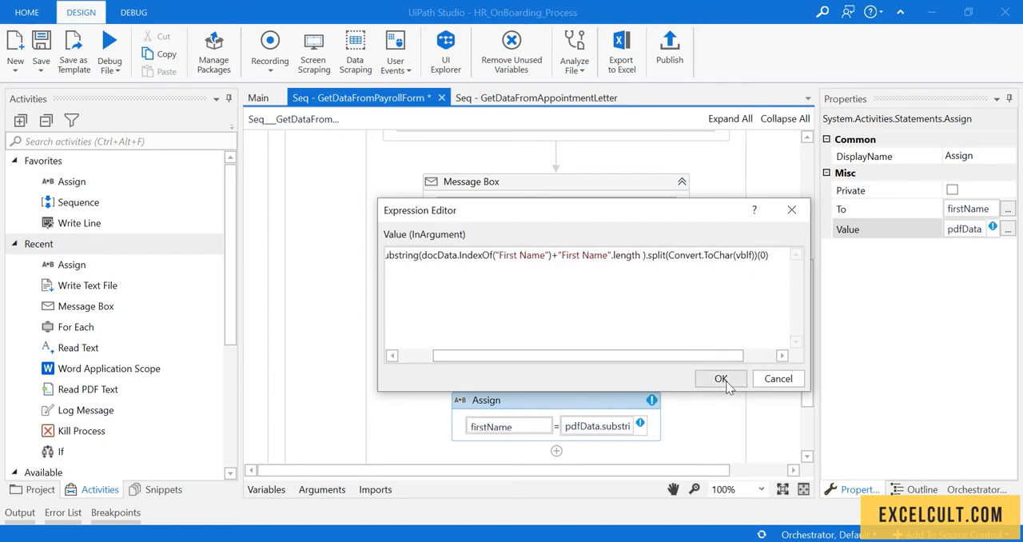
{"action": "left_click", "coordinate": [719, 377]}
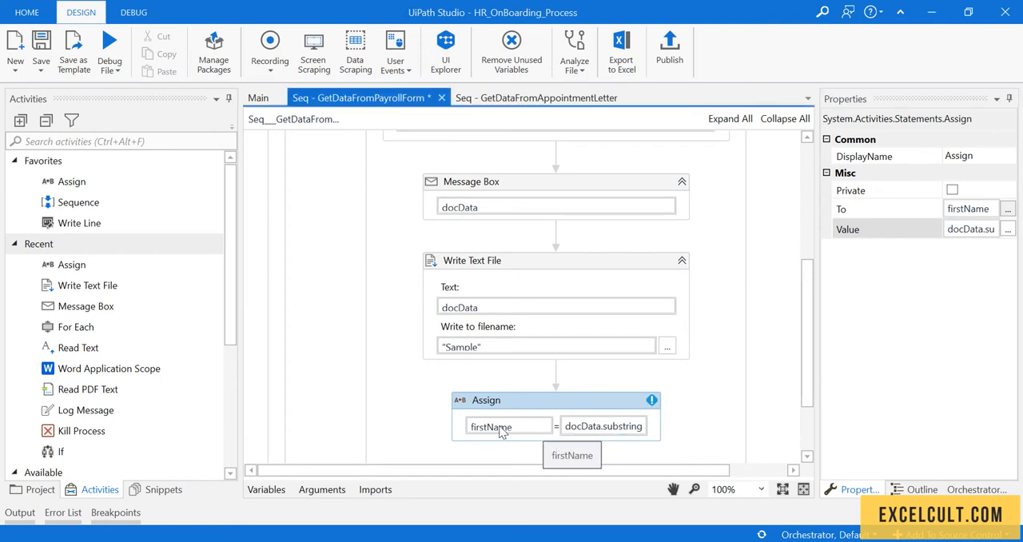
Set the Assign target to firstName and add a Message Box showing firstName.
{"action": "left_click", "coordinate": [489, 425]}
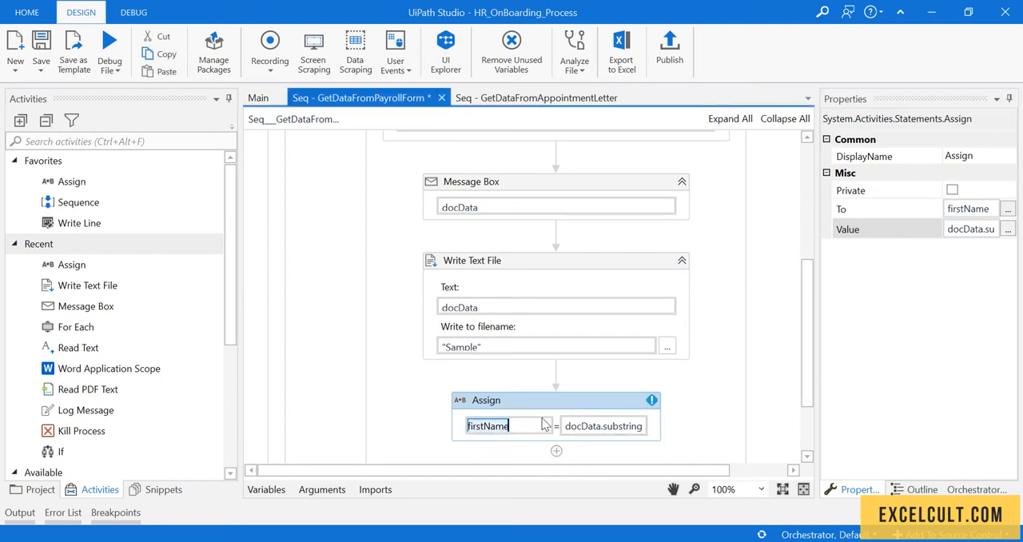
{"action": "left_click", "coordinate": [503, 425]}
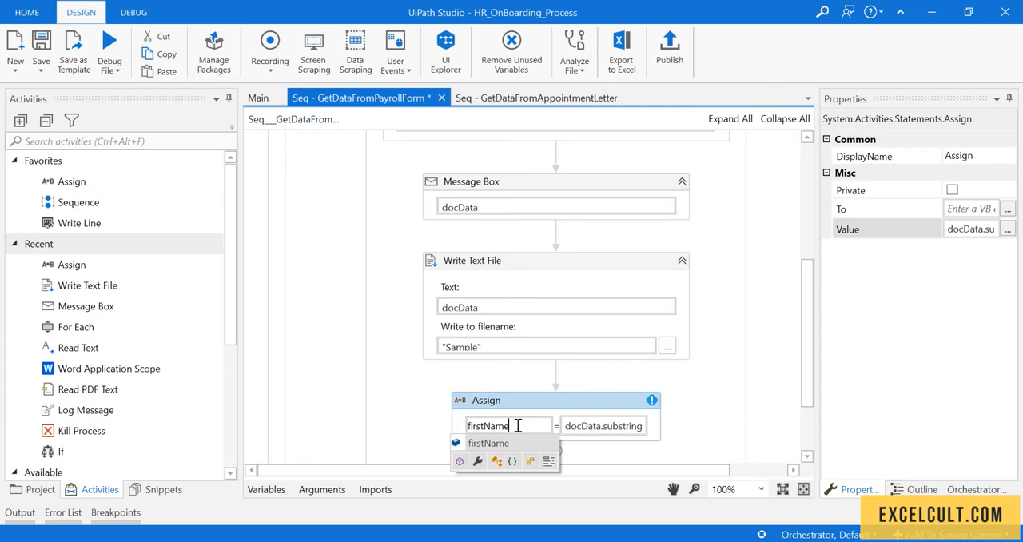
{"action": "type", "text": "firstName"}
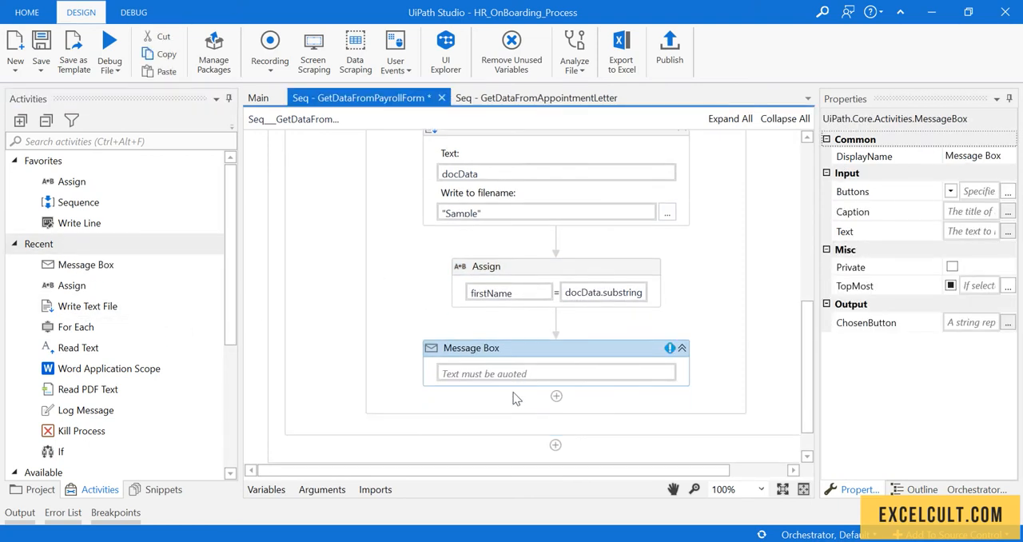
{"action": "type", "text": "fir"}
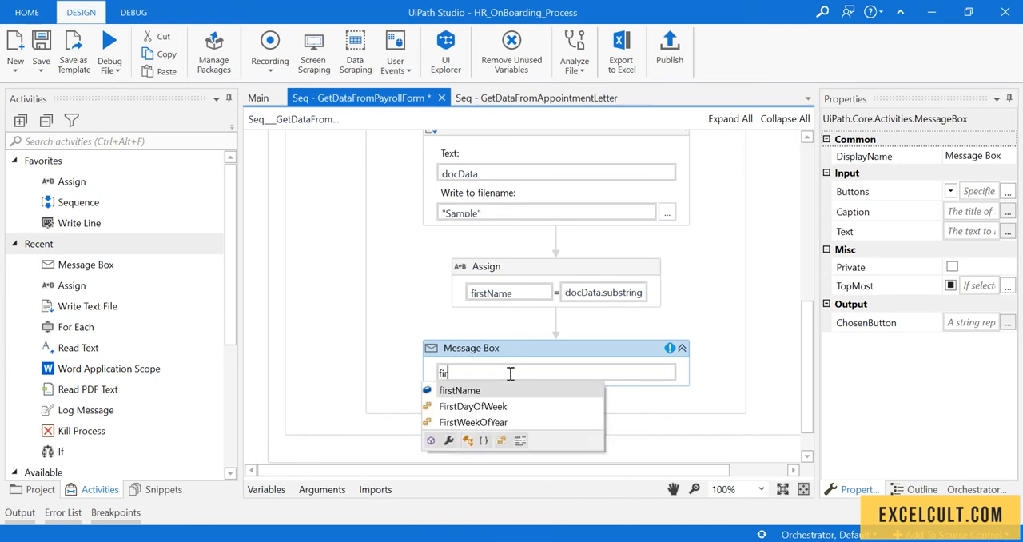
Run the workflow and review the message box listing the extracted payroll form text.
{"action": "left_click", "coordinate": [460, 390]}
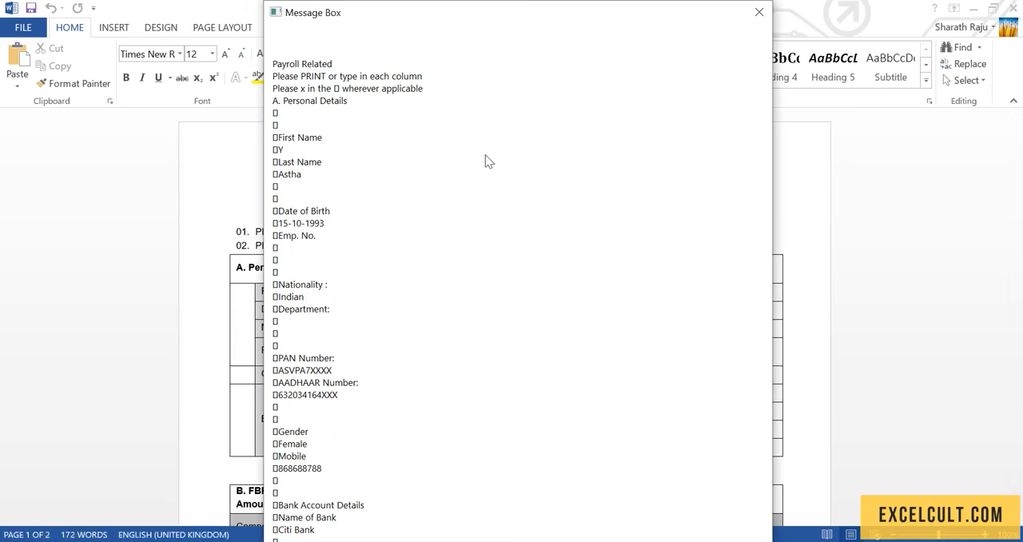
{"action": "scroll", "scroll_direction": "down", "scroll_amount": 3}
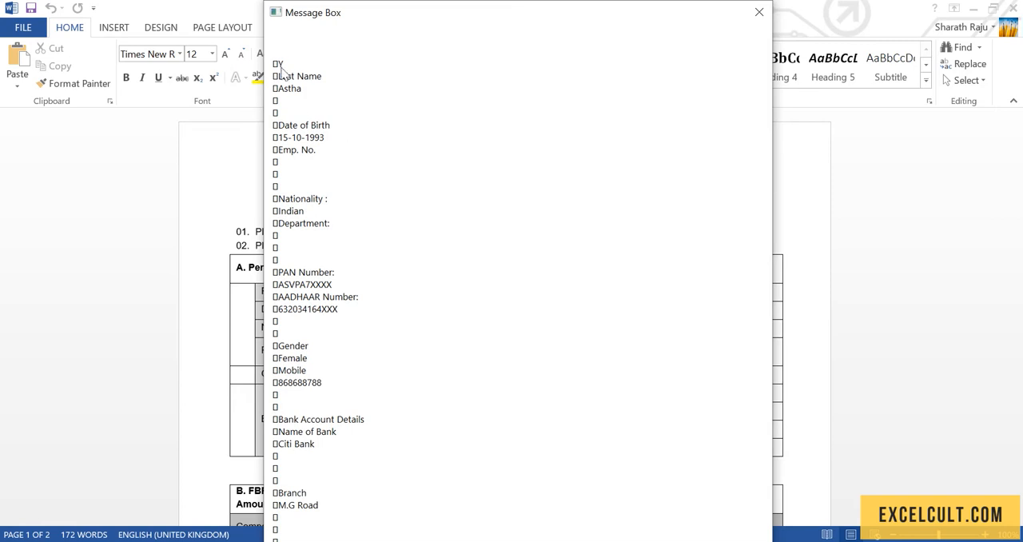
{"action": "mouse_move", "coordinate": [354, 197]}
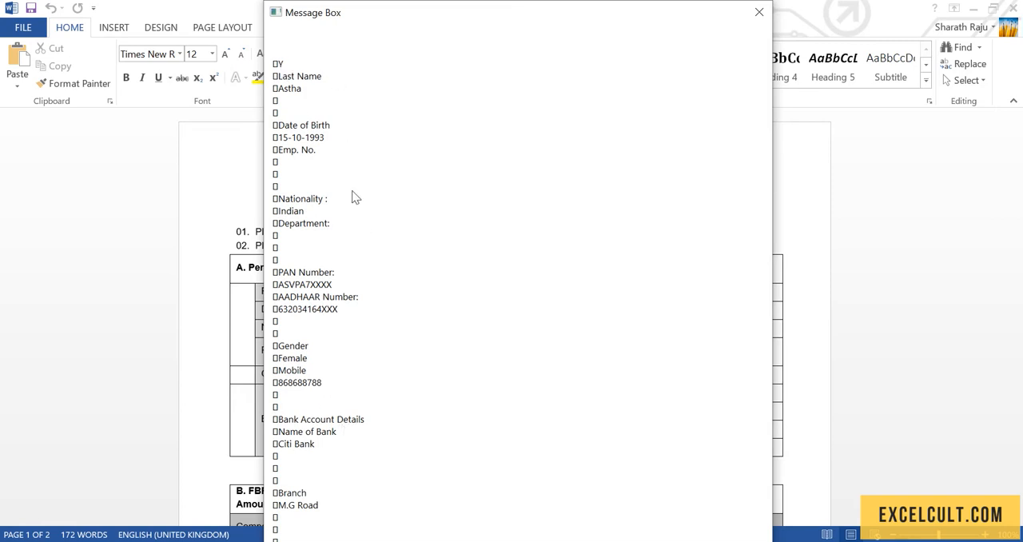
{"action": "mouse_move", "coordinate": [344, 83]}
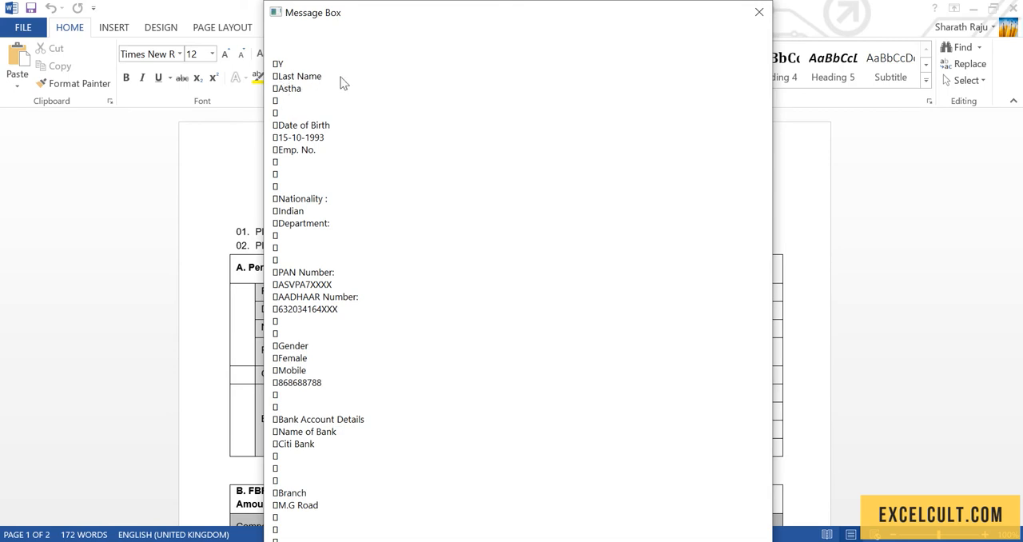
{"action": "mouse_move", "coordinate": [391, 275]}
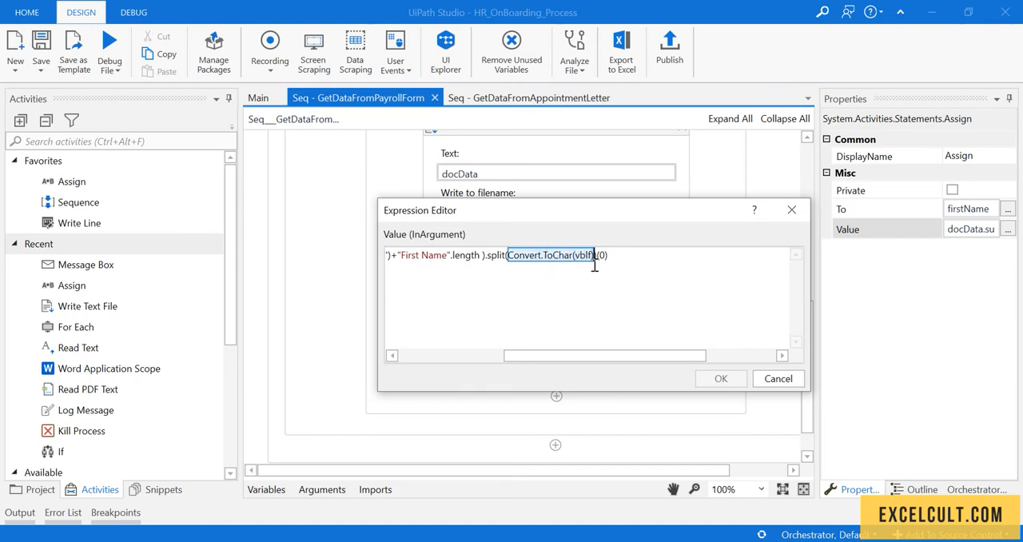
{"action": "mouse_move", "coordinate": [739, 316]}
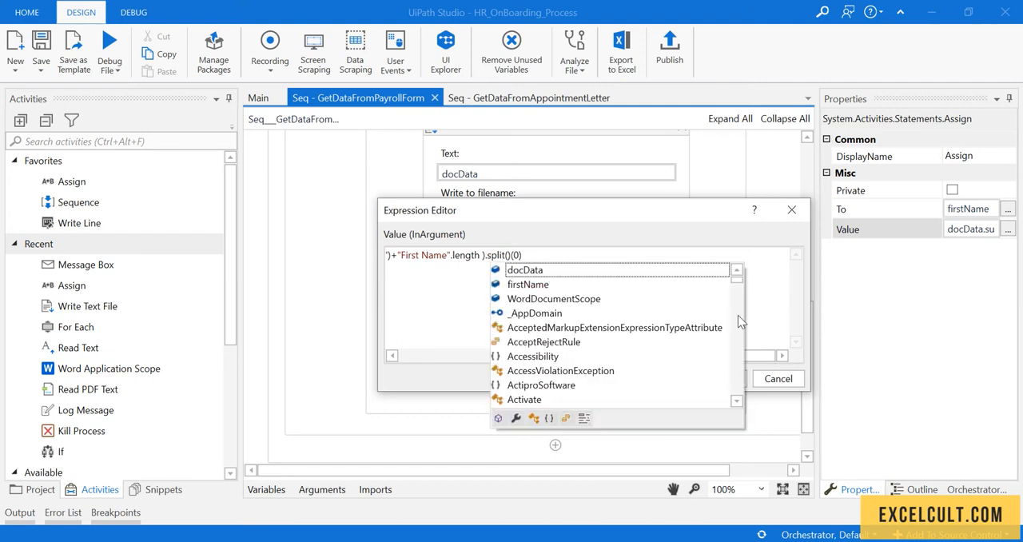
Append .split(Environment.NewLine.ToCharArray)(0) to the firstName expression and confirm it.
{"action": "type", "text": "env"}
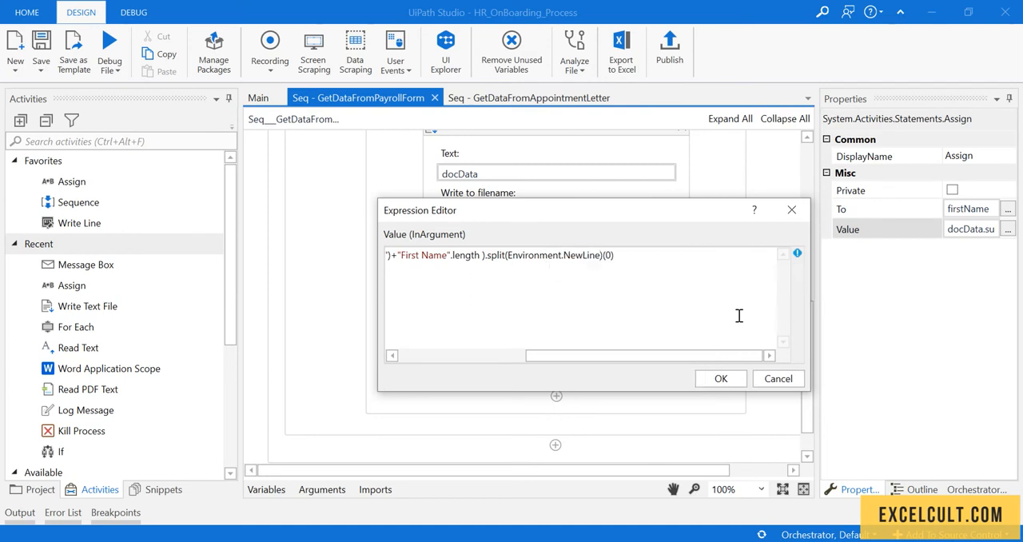
{"action": "type", "text": ".ToCharArray"}
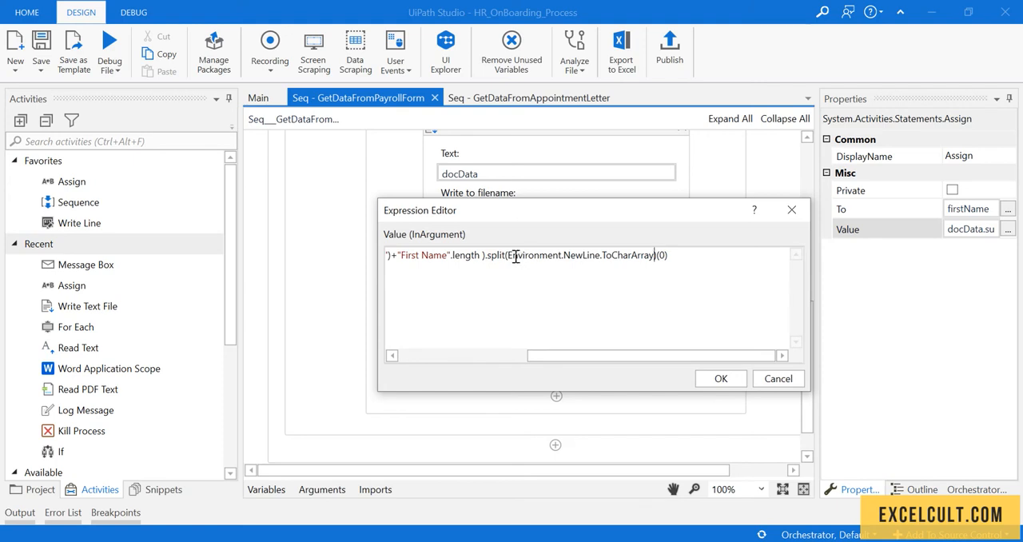
{"action": "mouse_move", "coordinate": [535, 255]}
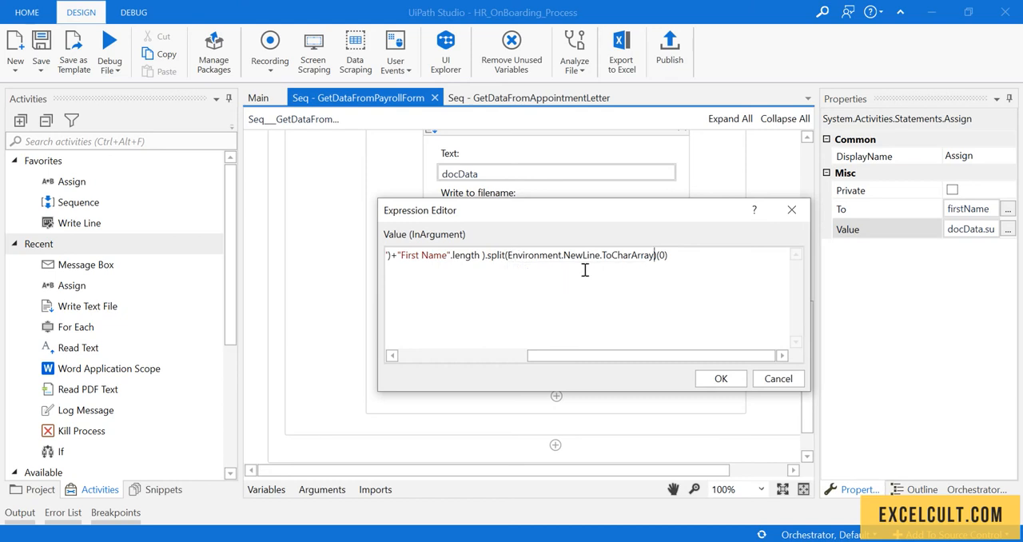
{"action": "mouse_move", "coordinate": [630, 264]}
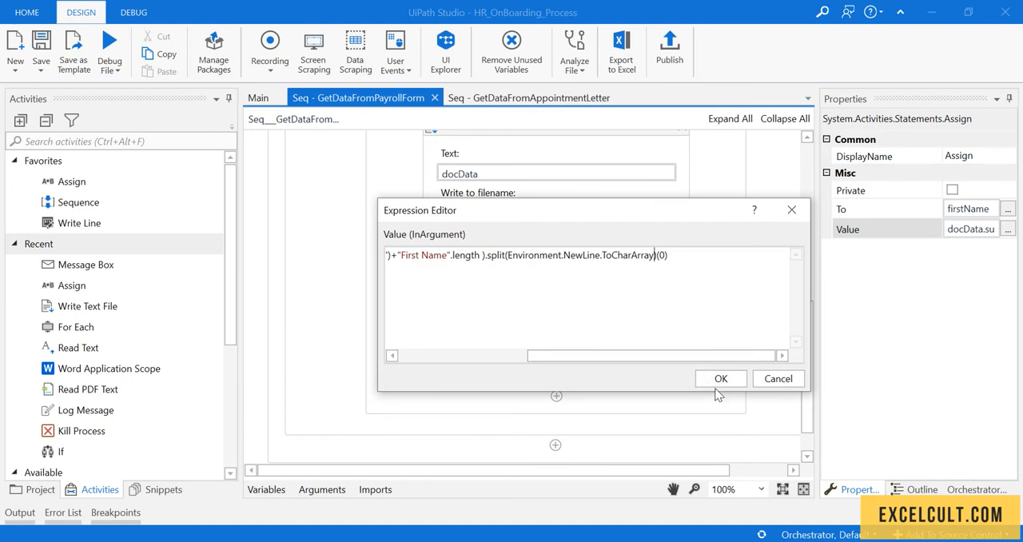
{"action": "left_click", "coordinate": [719, 378]}
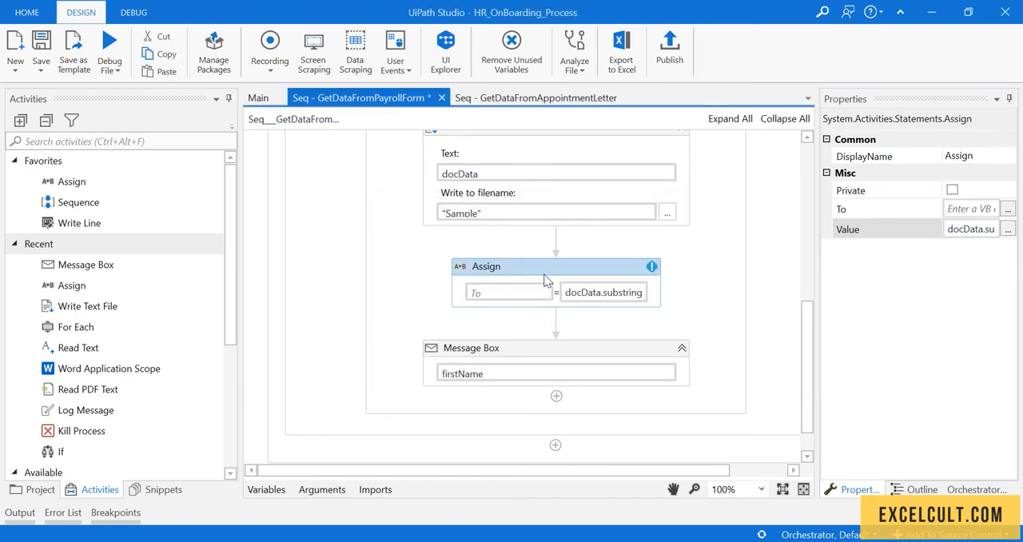
Retarget the Assign to firstName and insert .Trim before the split in its expression.
{"action": "type", "text": "firstName"}
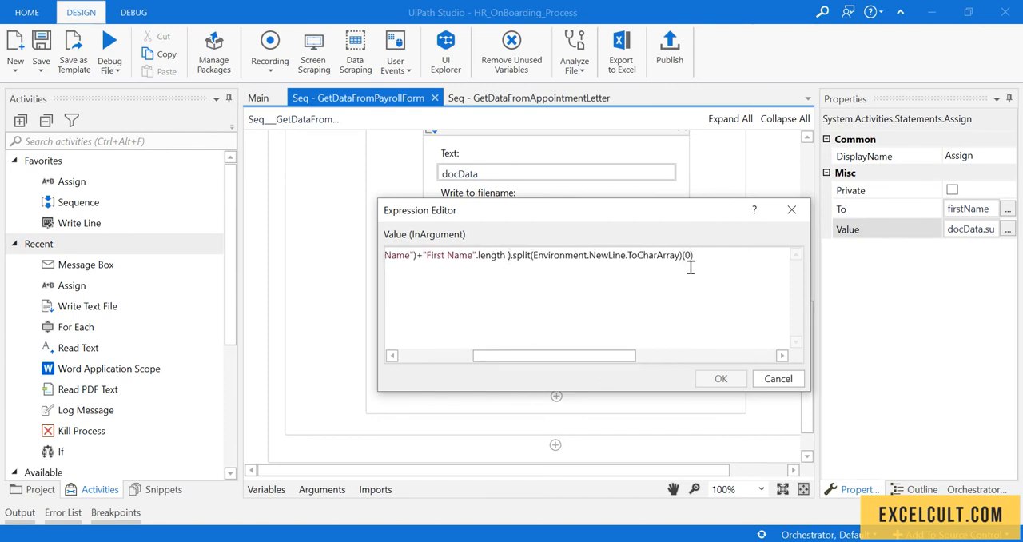
{"action": "type", "text": ".Trim"}
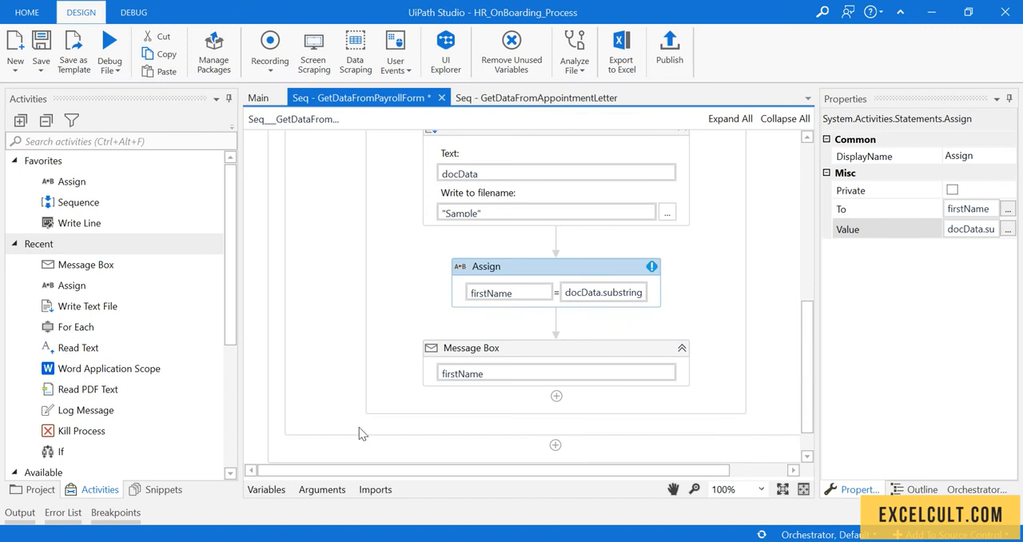
Run the workflow and dismiss the message showing Y with a stray leading character.
{"action": "left_click", "coordinate": [265, 489]}
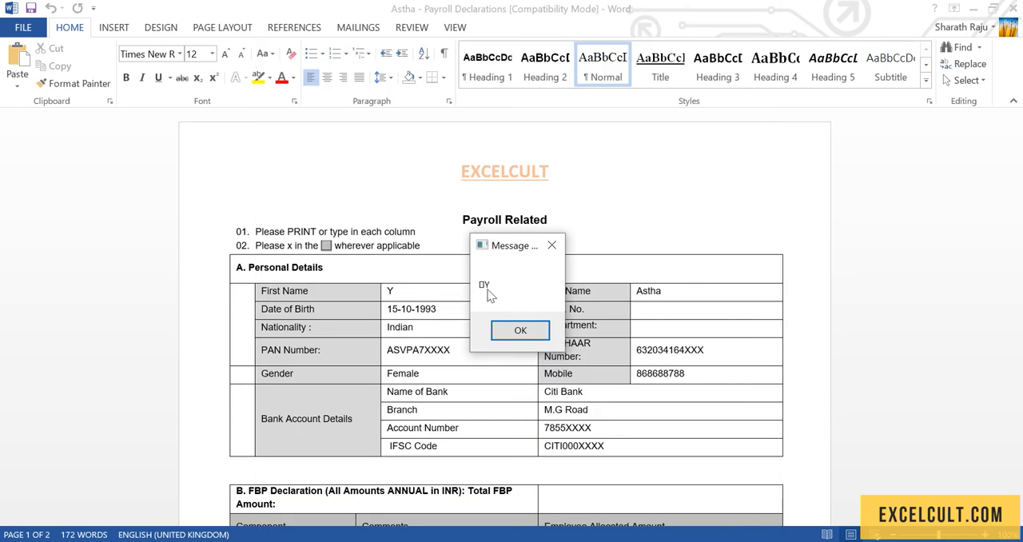
{"action": "mouse_move", "coordinate": [487, 296]}
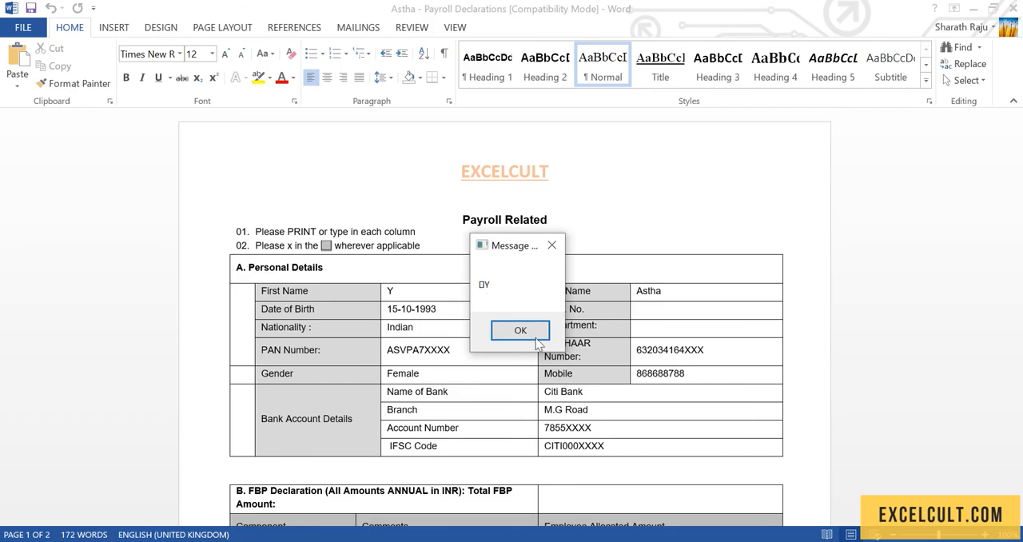
{"action": "left_click", "coordinate": [521, 329]}
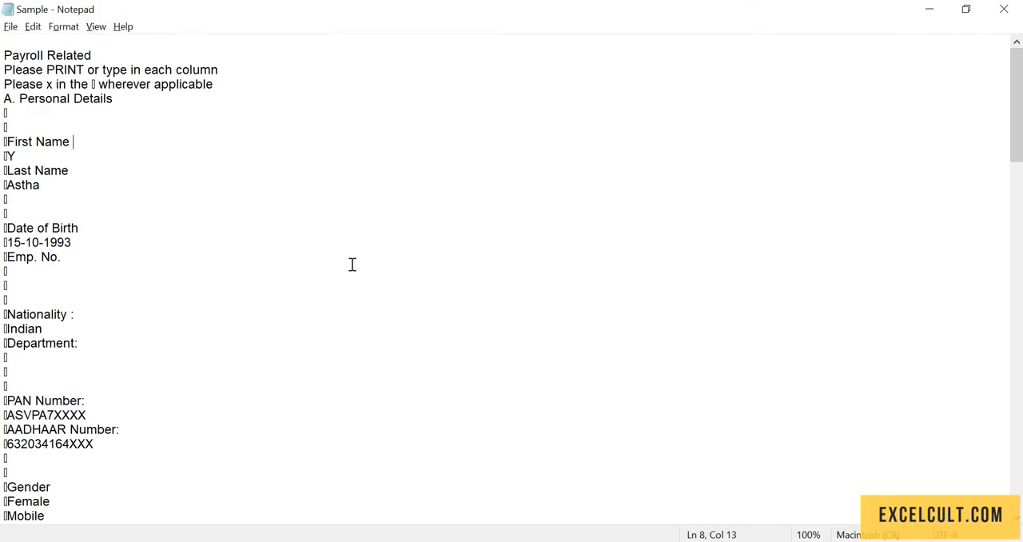
{"action": "mouse_move", "coordinate": [48, 356]}
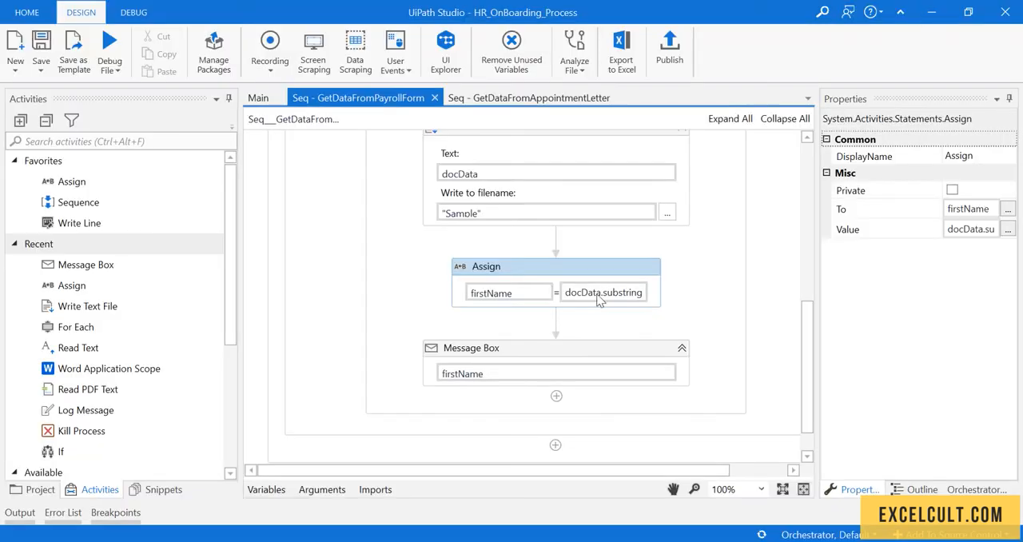
Rewrite the firstName expression to end with .Trim.split(Environment.NewLine.ToCharArray)(0).Substring(1) and confirm.
{"action": "left_click", "coordinate": [1007, 230]}
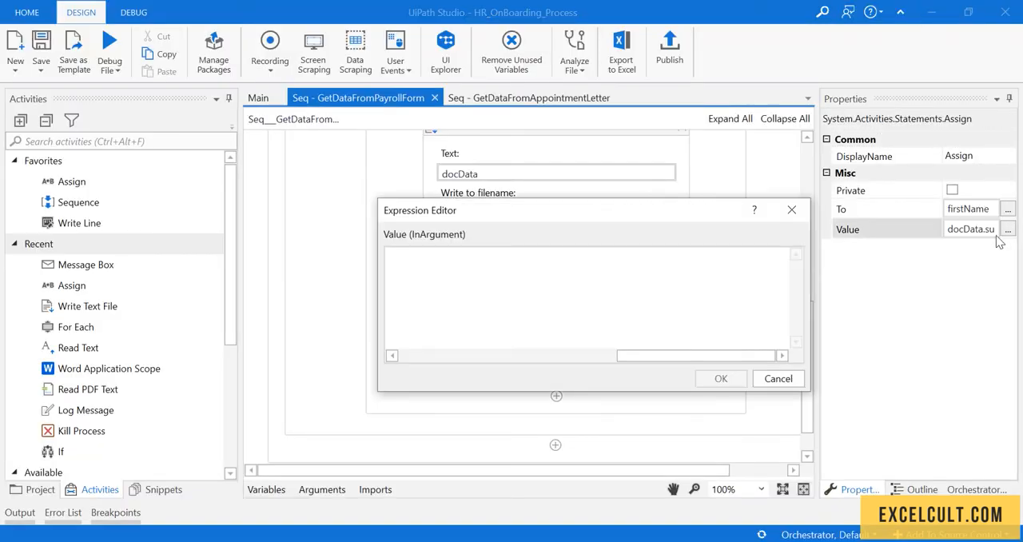
{"action": "type", "text": "\".length ).Trim.split(Environment.NewLine.ToCharArray)(0)"}
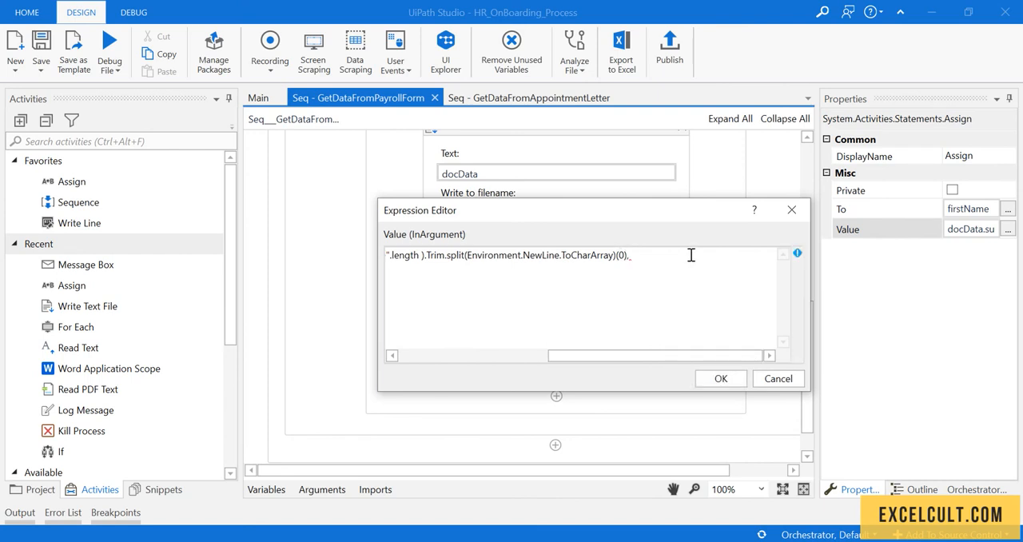
{"action": "type", "text": ".Substring"}
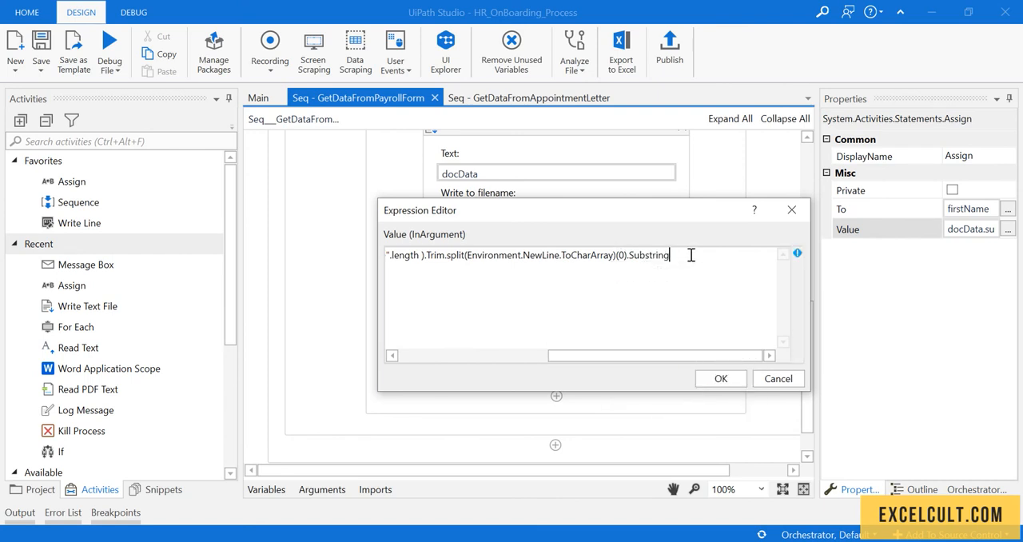
{"action": "type", "text": "(1)"}
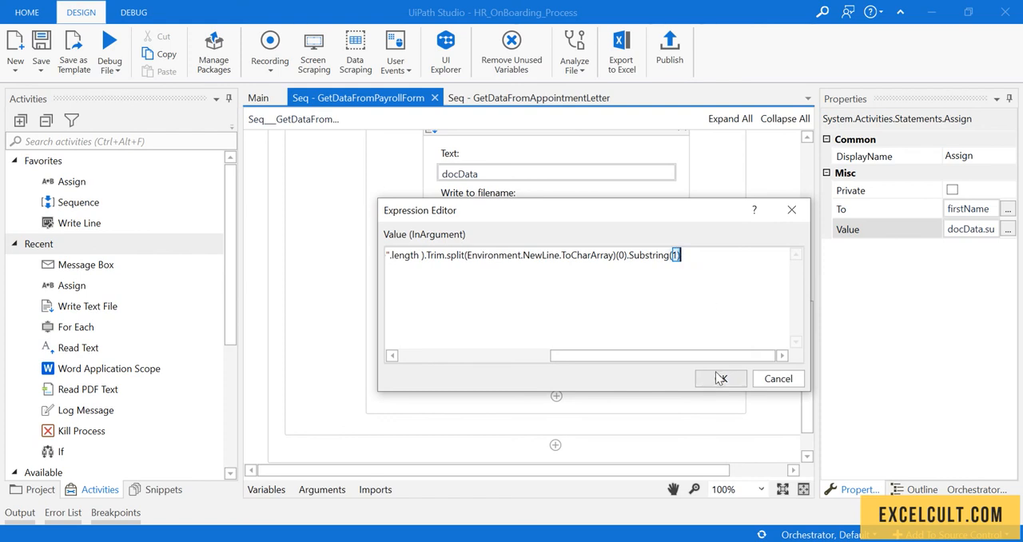
{"action": "left_click", "coordinate": [121, 70]}
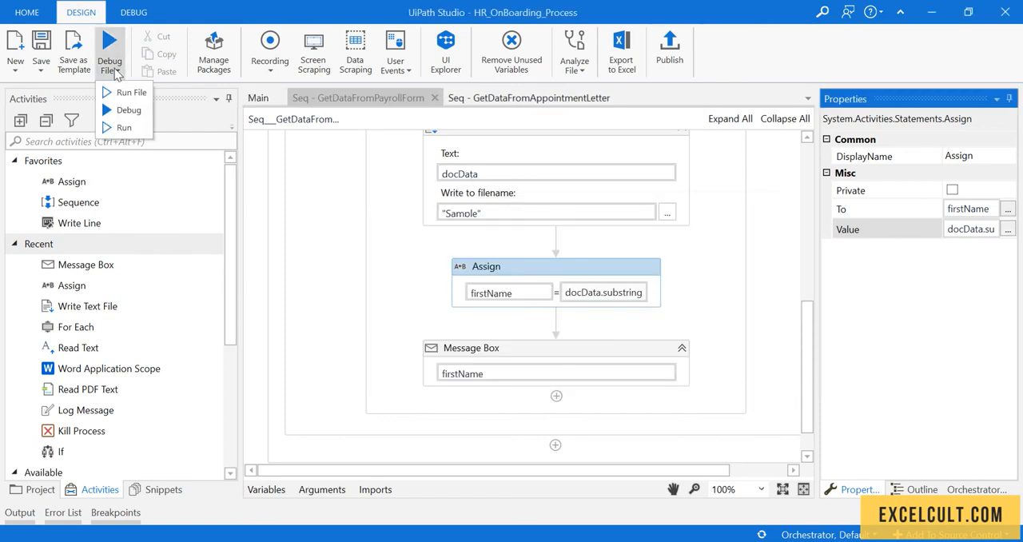